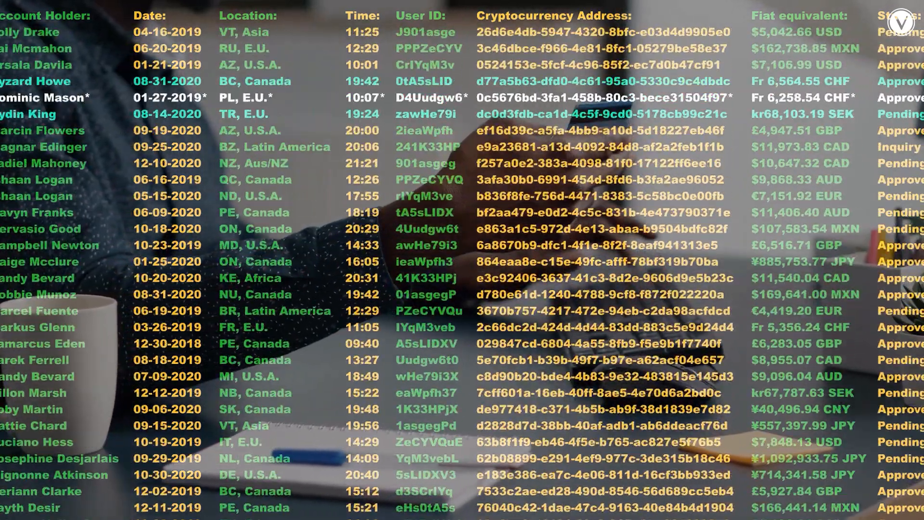
scroll("up", 3)
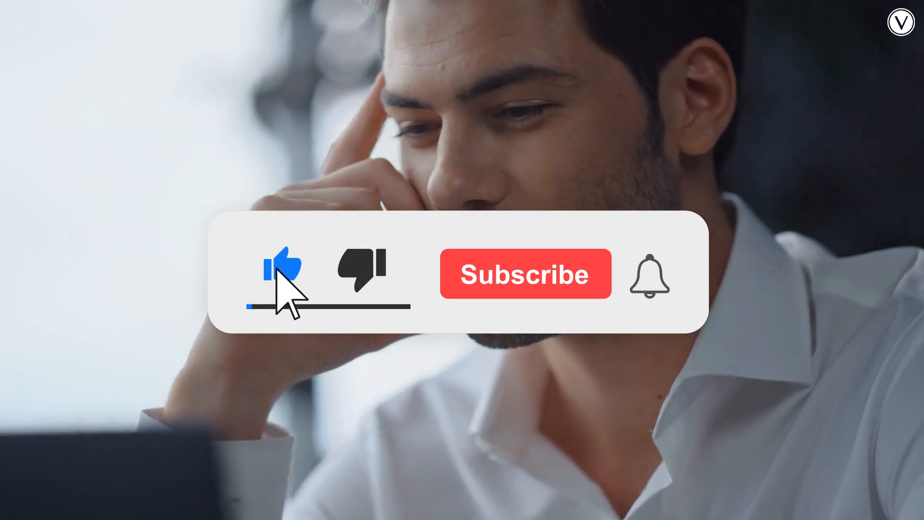
left_click(525, 275)
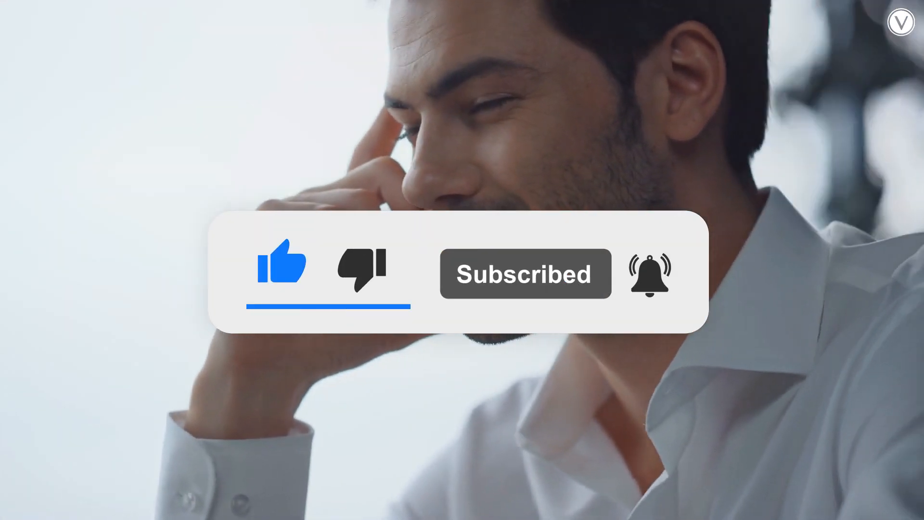